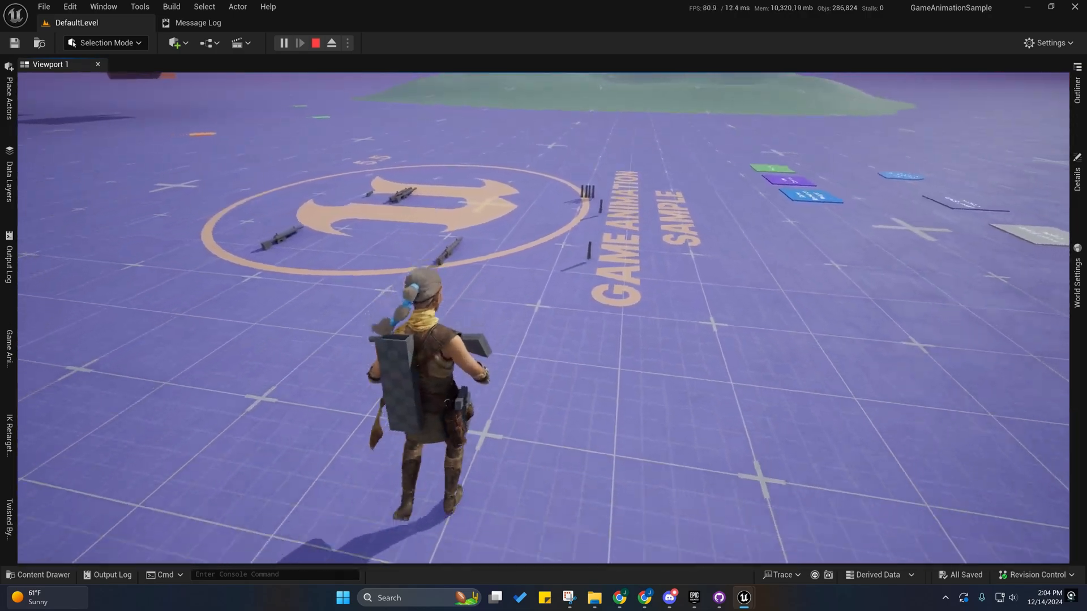
- Restart the play session to test the current character, then stop it
{"action": "left_click", "coordinate": [316, 43]}
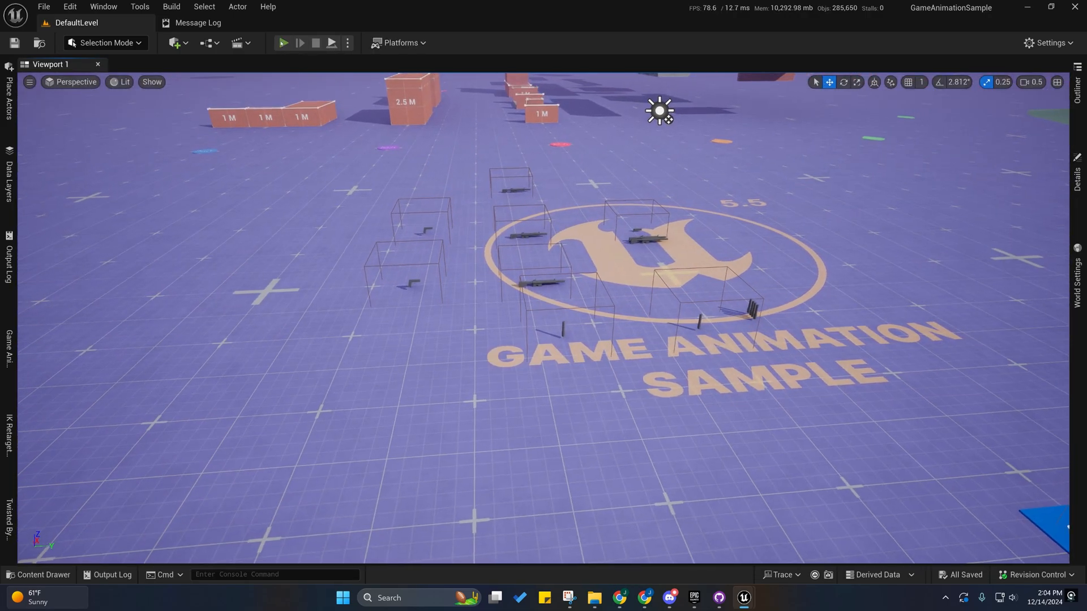
{"action": "left_click", "coordinate": [283, 43]}
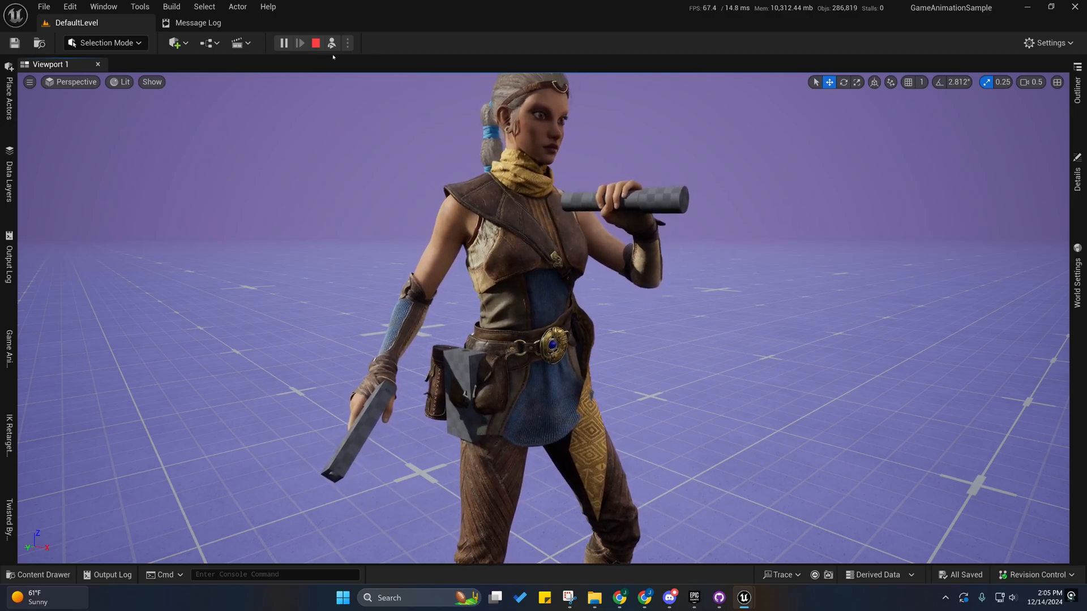
{"action": "left_click", "coordinate": [299, 43]}
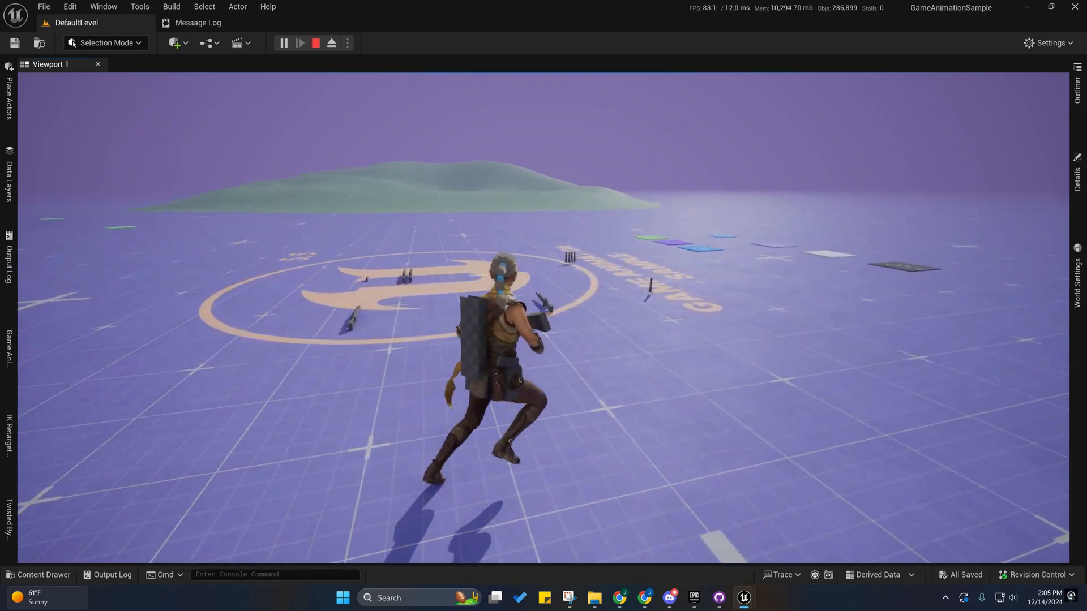
{"action": "left_click", "coordinate": [316, 43]}
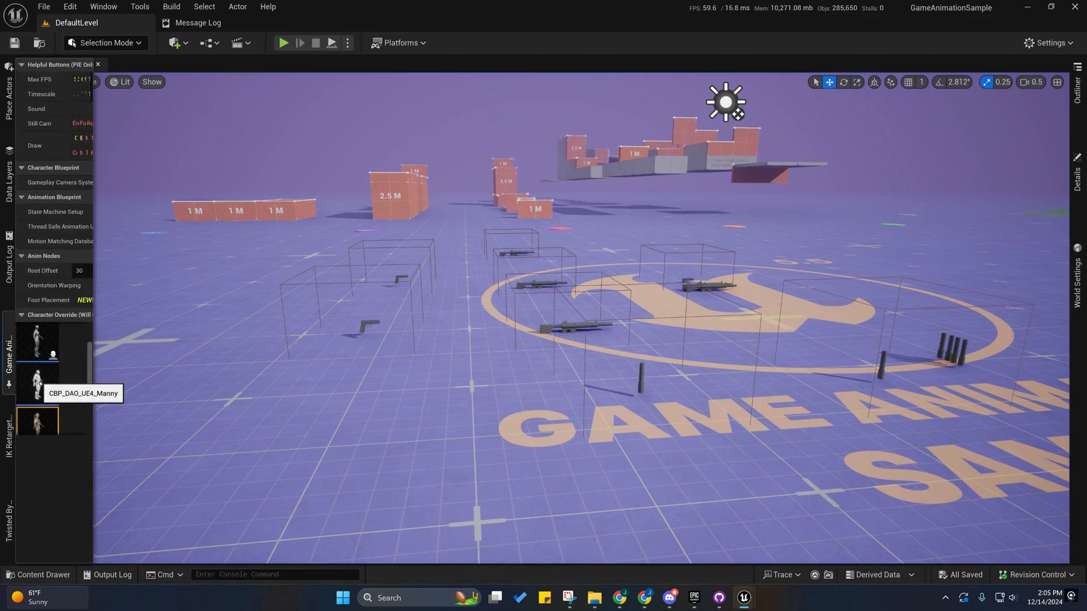
- Play the level as the CBP_DAO_UE4_Manny mannequin, then stop the session
{"action": "left_click", "coordinate": [283, 41]}
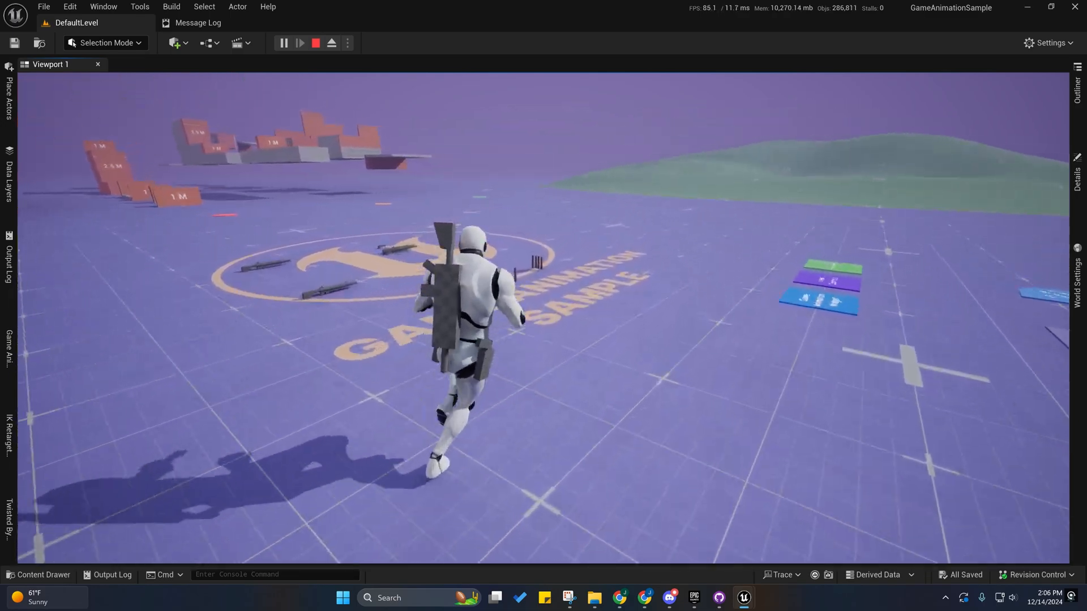
{"action": "left_click", "coordinate": [316, 42]}
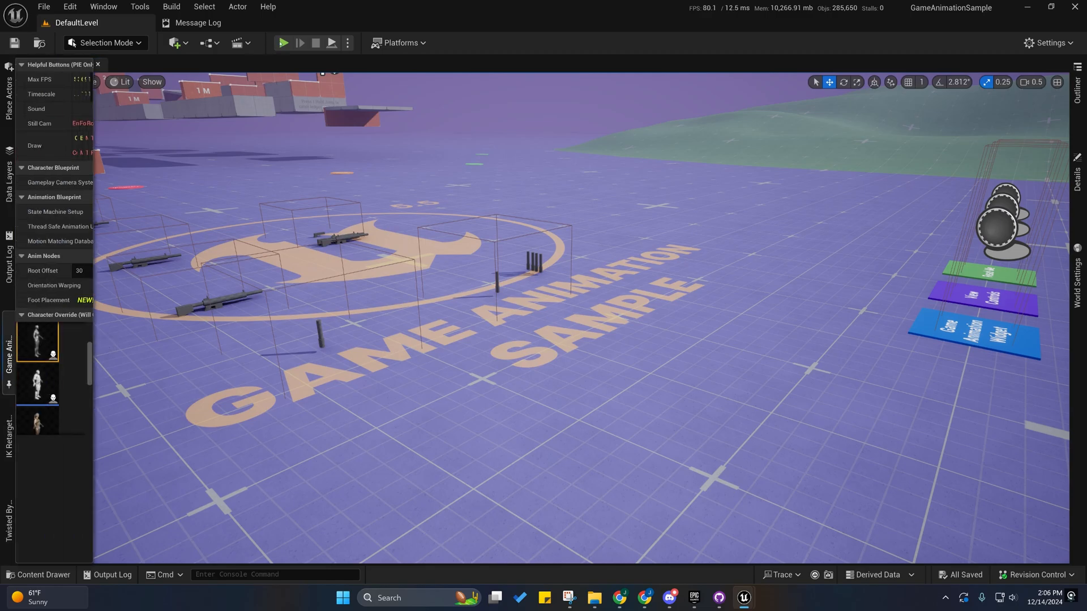
- Run the level with the UE5 mannequin blueprint as the playable character
{"action": "left_click", "coordinate": [284, 43]}
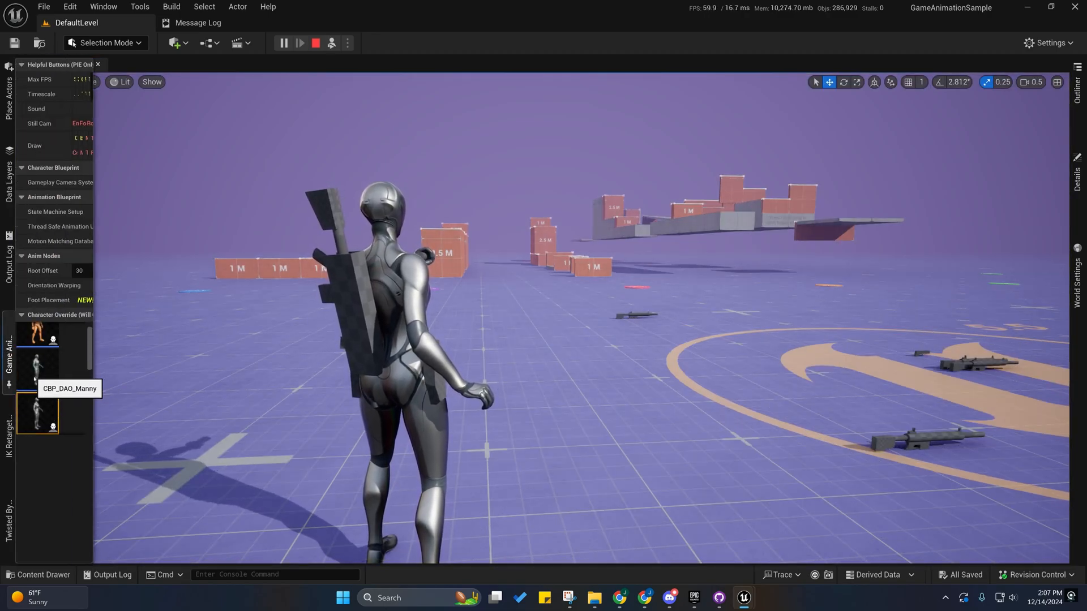
{"action": "mouse_move", "coordinate": [37, 415]}
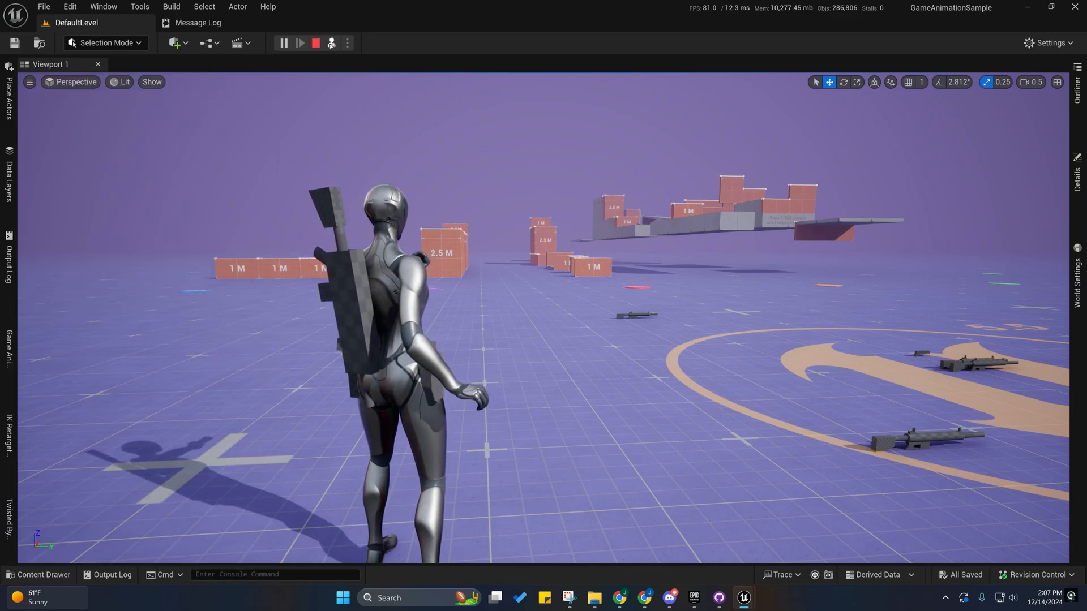
- View the pistol left standing overlay asset, then return to the level's IK offset readout
{"action": "left_click", "coordinate": [301, 43]}
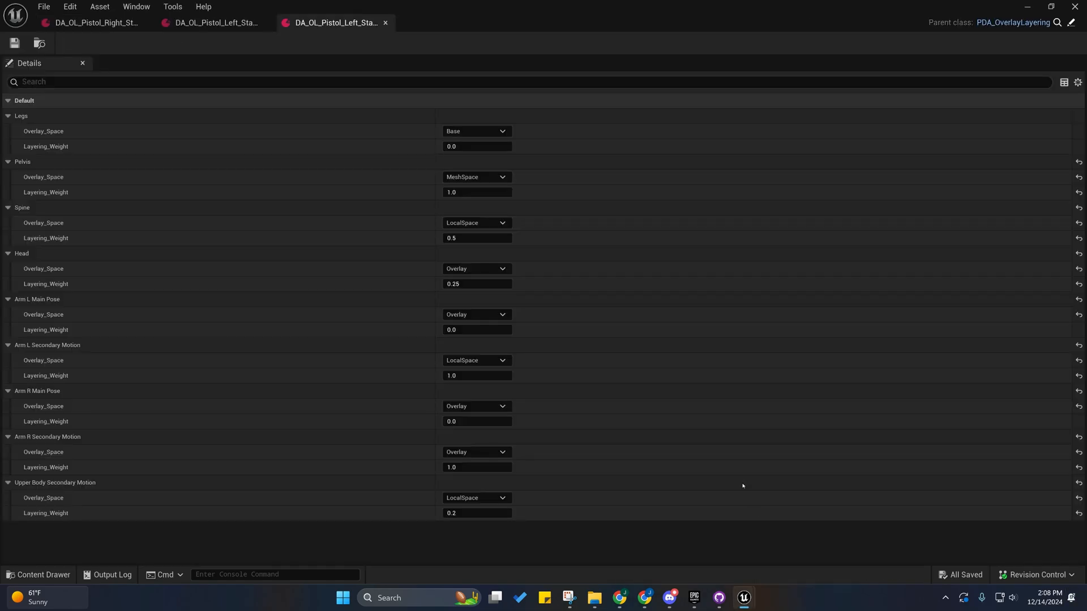
{"action": "left_click", "coordinate": [211, 23]}
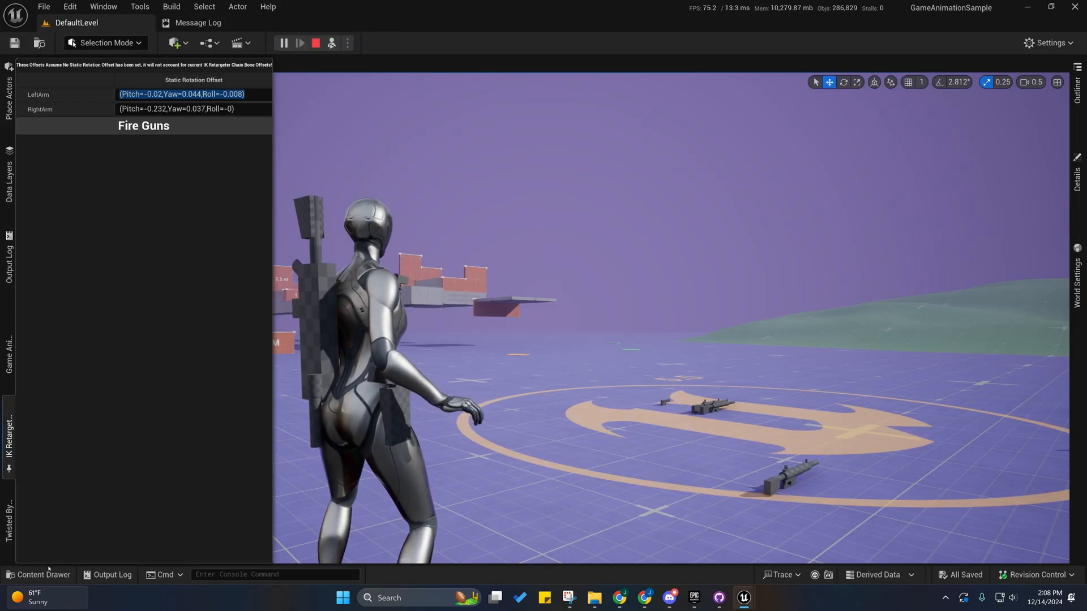
- Browse to Quinn's M9 LeftHand HeldObjectSettings folder and reach the DA_LR retargeting asset
{"action": "left_click", "coordinate": [40, 574]}
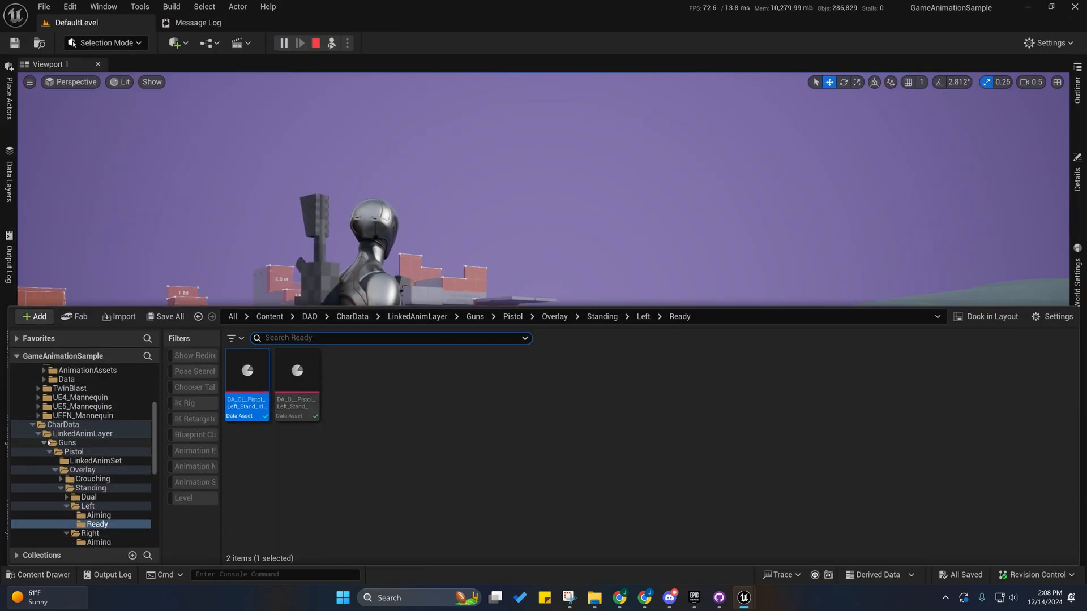
{"action": "left_click", "coordinate": [83, 433]}
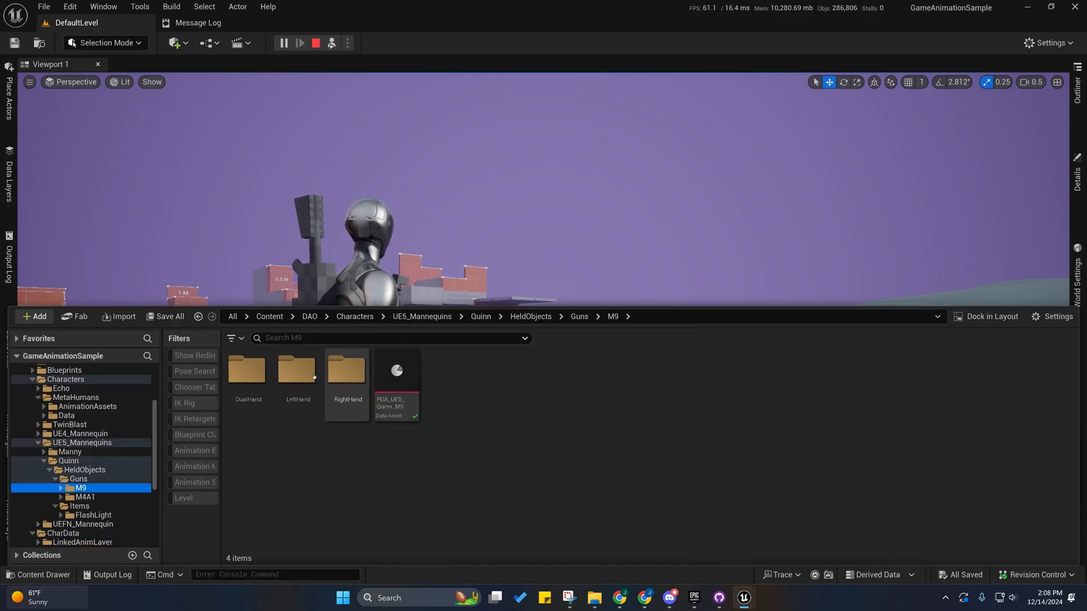
{"action": "double_click", "coordinate": [298, 371]}
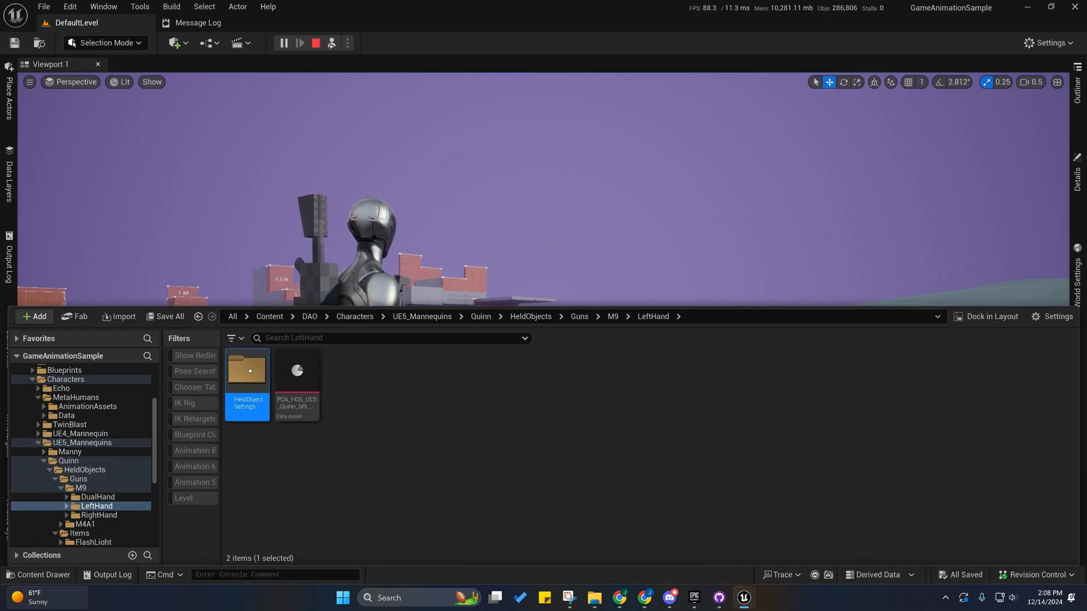
{"action": "double_click", "coordinate": [296, 369]}
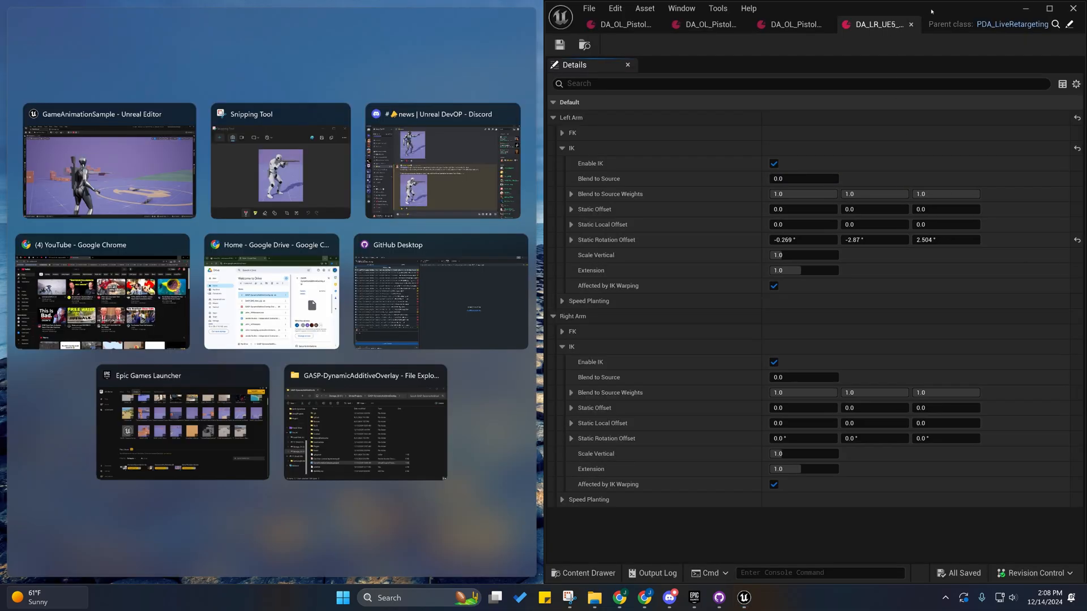
- Set the Left Arm IK static rotation offset to -0.262, -2.868, 2.504 beside the level editor
{"action": "left_click", "coordinate": [107, 163]}
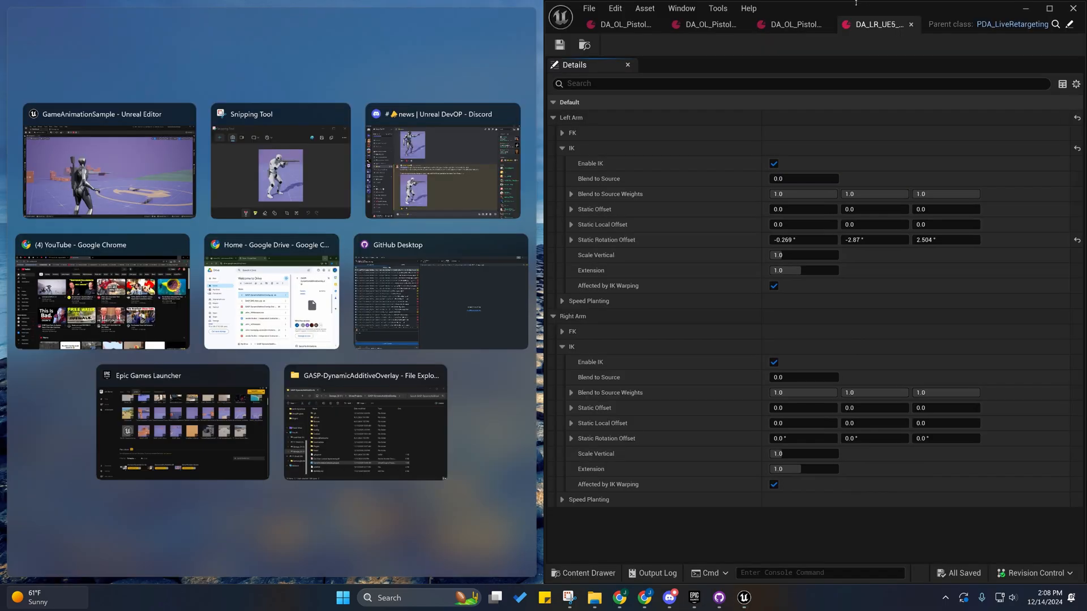
{"action": "left_click", "coordinate": [107, 162]}
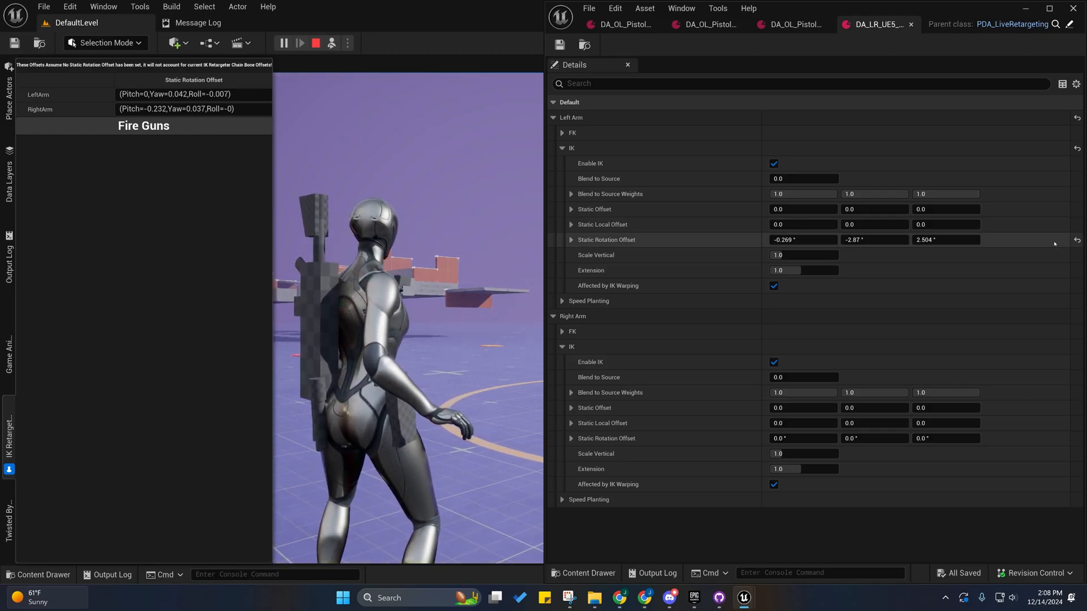
{"action": "left_click", "coordinate": [1077, 240]}
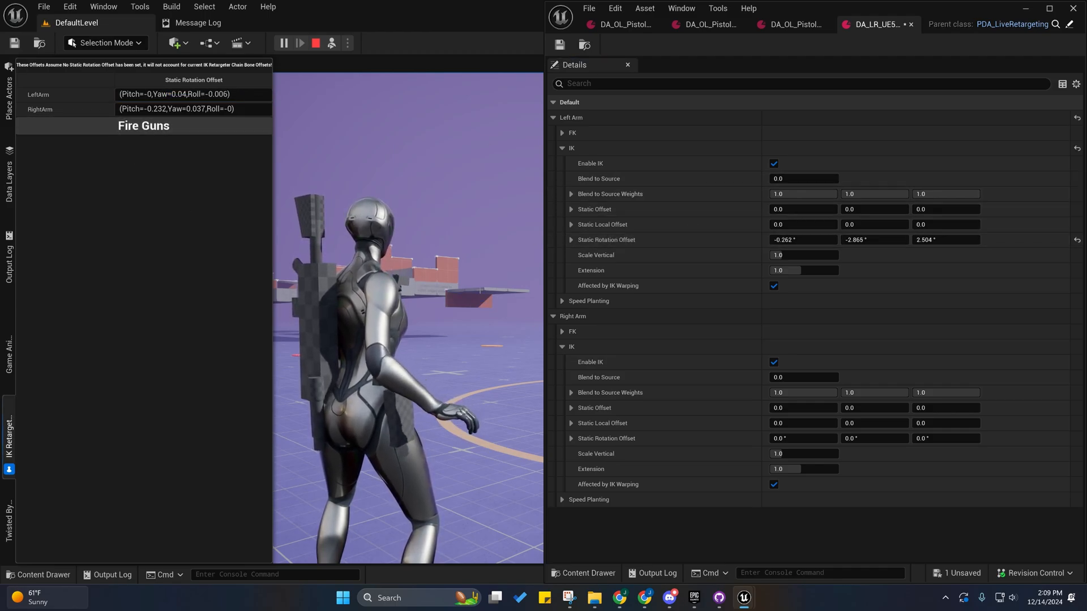
{"action": "mouse_move", "coordinate": [9, 469]}
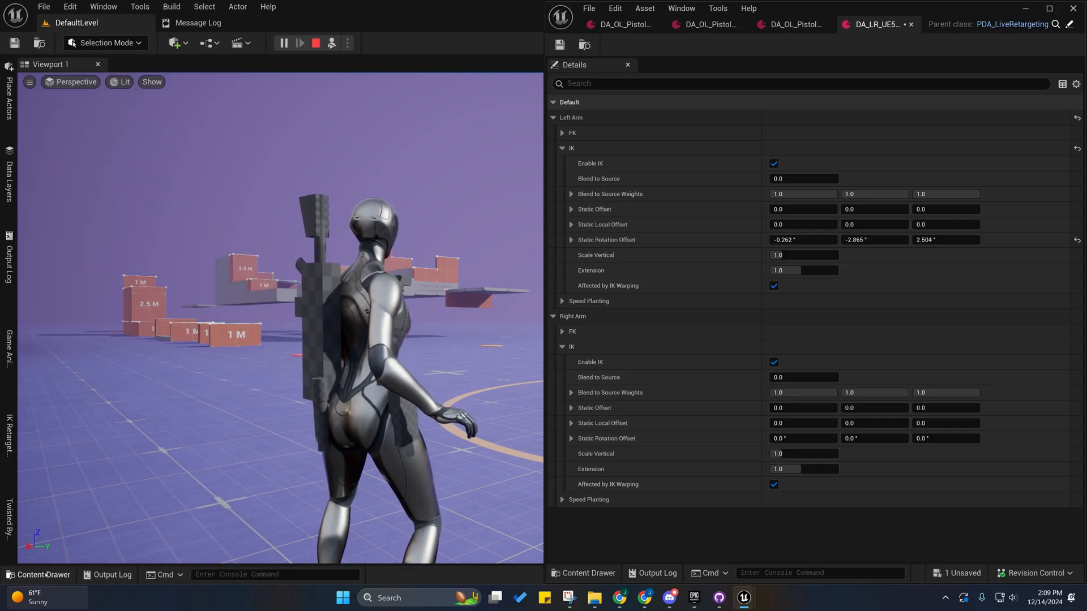
- Navigate the content browser up to DAO and expand its Blueprints folder
{"action": "left_click", "coordinate": [41, 575]}
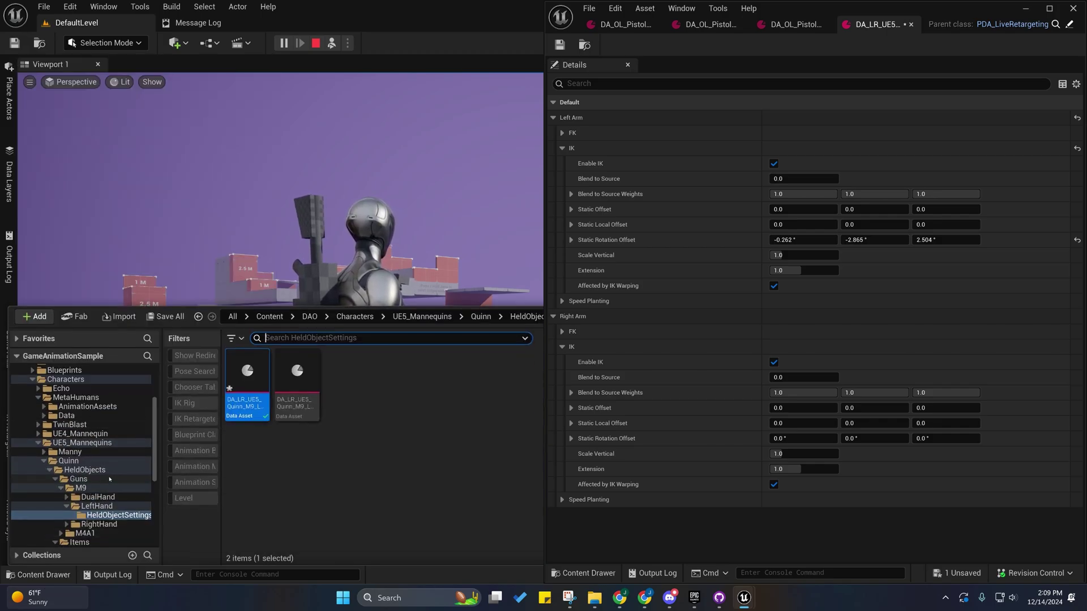
{"action": "left_click", "coordinate": [82, 443]}
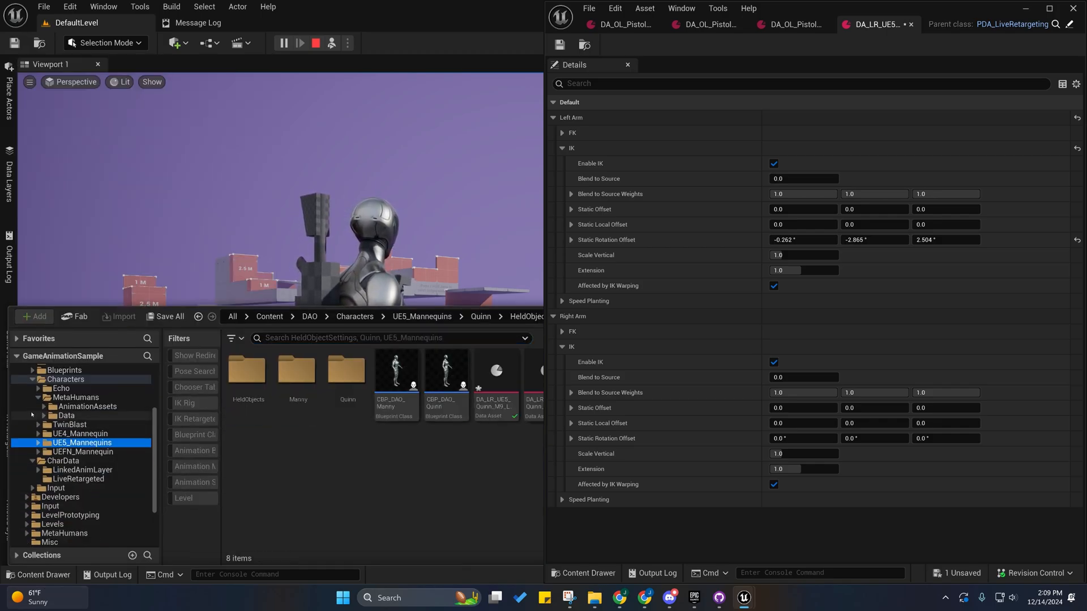
{"action": "left_click", "coordinate": [66, 387]}
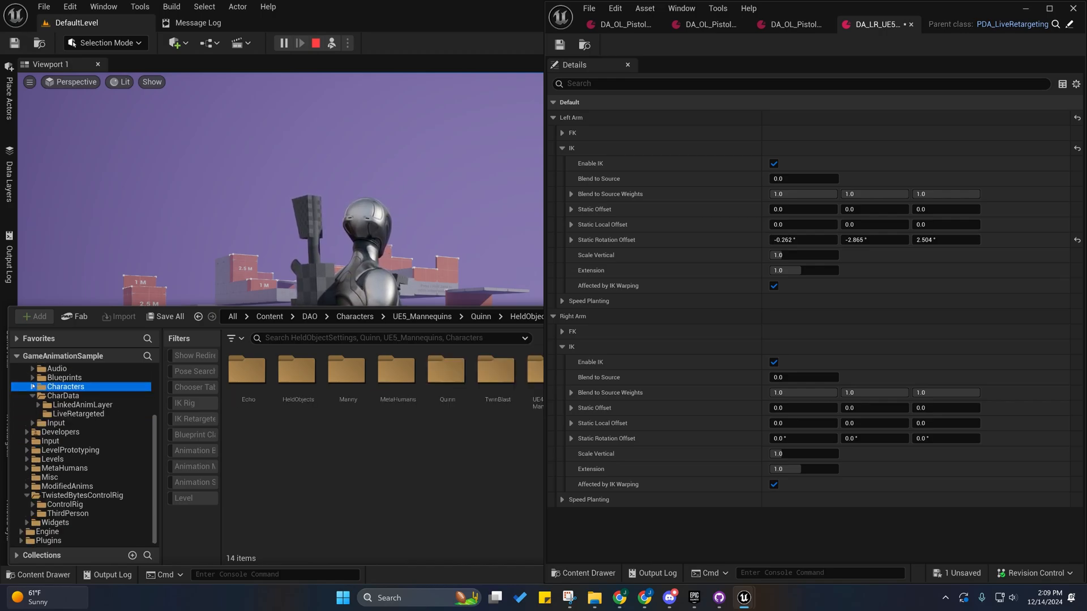
{"action": "left_click", "coordinate": [31, 386]}
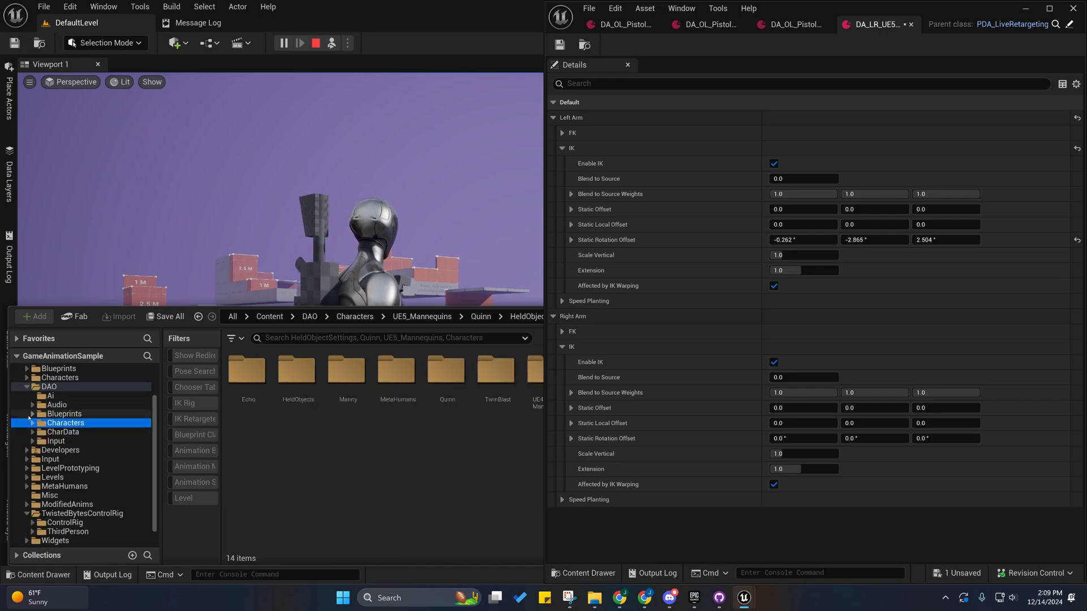
{"action": "left_click", "coordinate": [30, 414]}
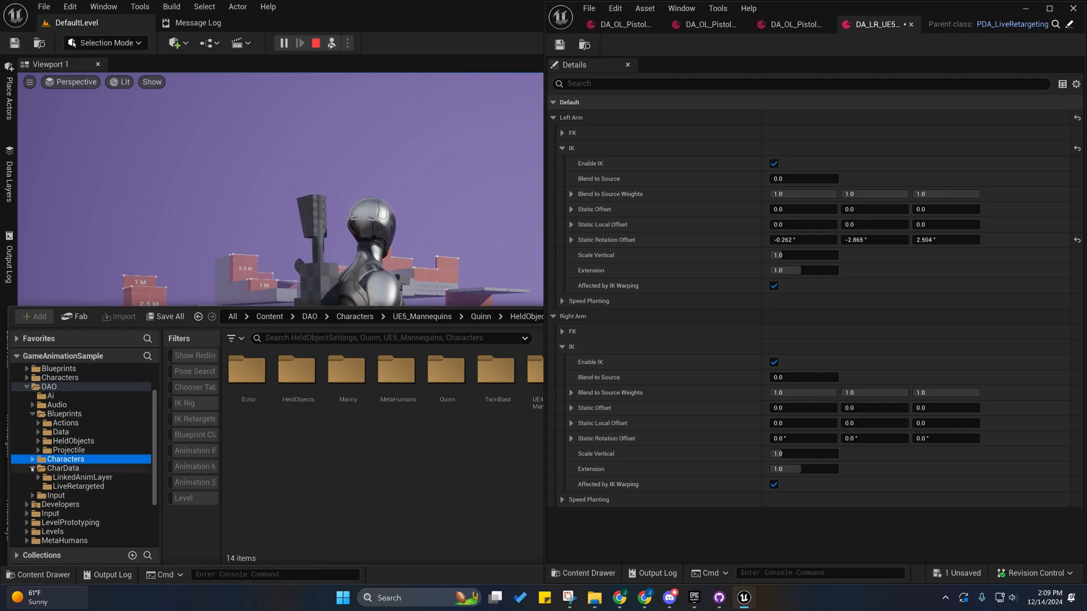
- Drag the Widget folder from HeldObjects onto Blueprints to bring up the move-or-copy choice
{"action": "left_click", "coordinate": [66, 422]}
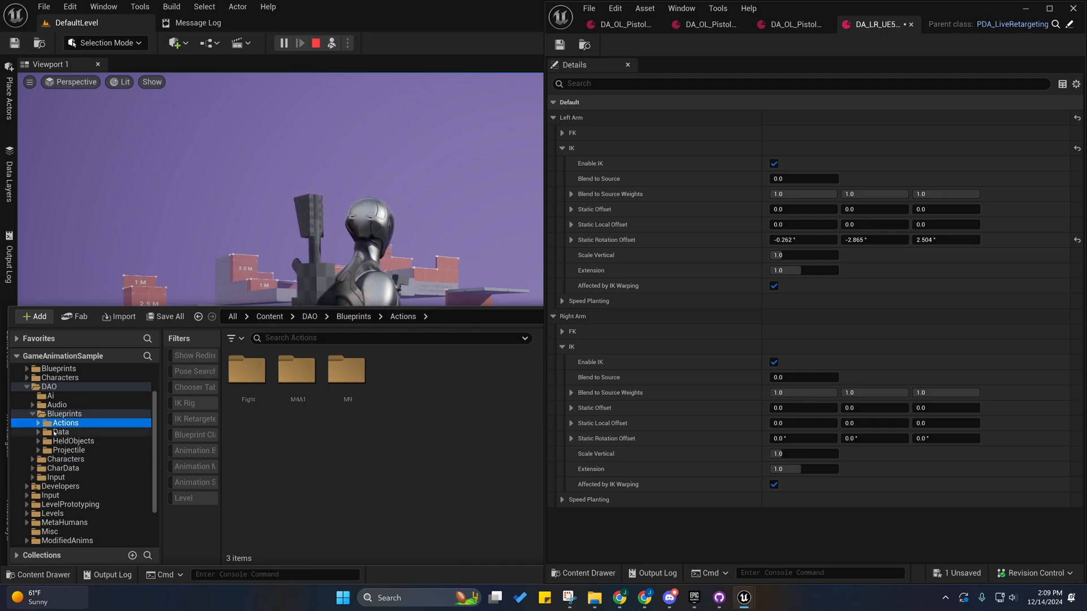
{"action": "left_click", "coordinate": [72, 441]}
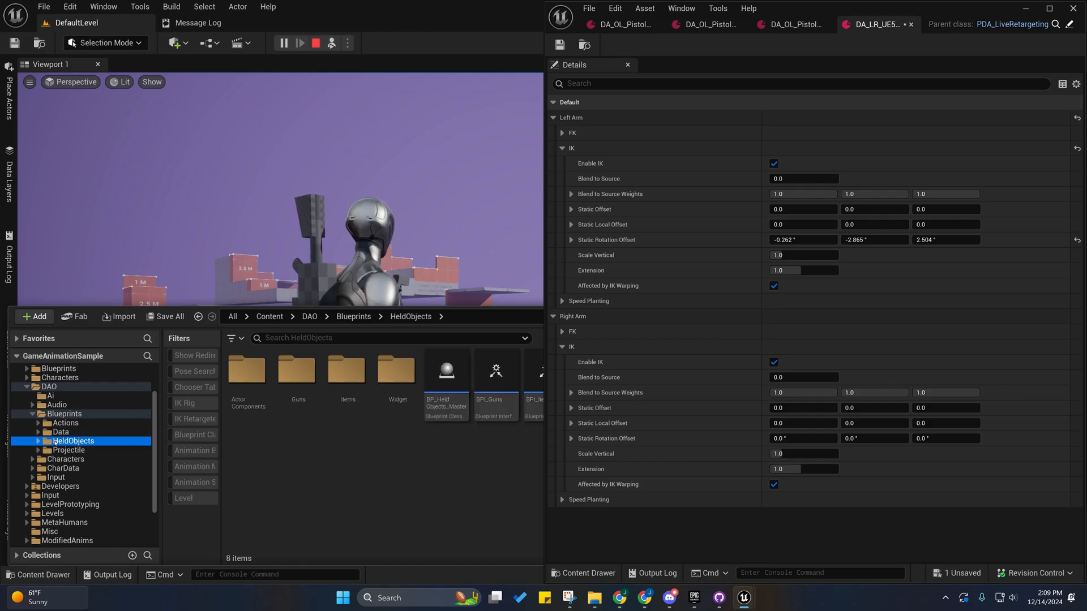
{"action": "left_click", "coordinate": [397, 369]}
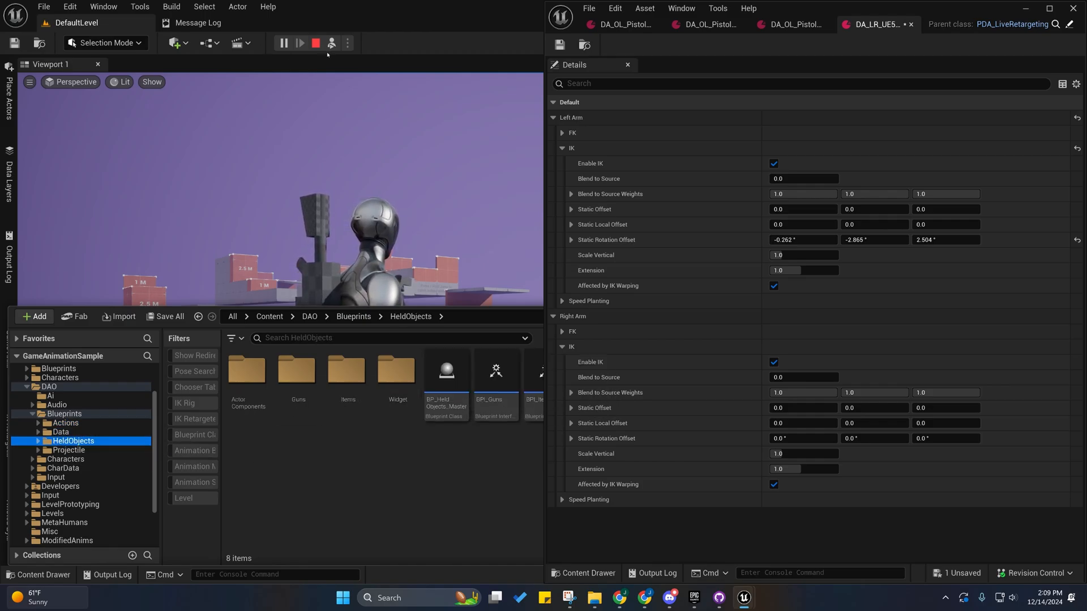
{"action": "mouse_move", "coordinate": [397, 369]}
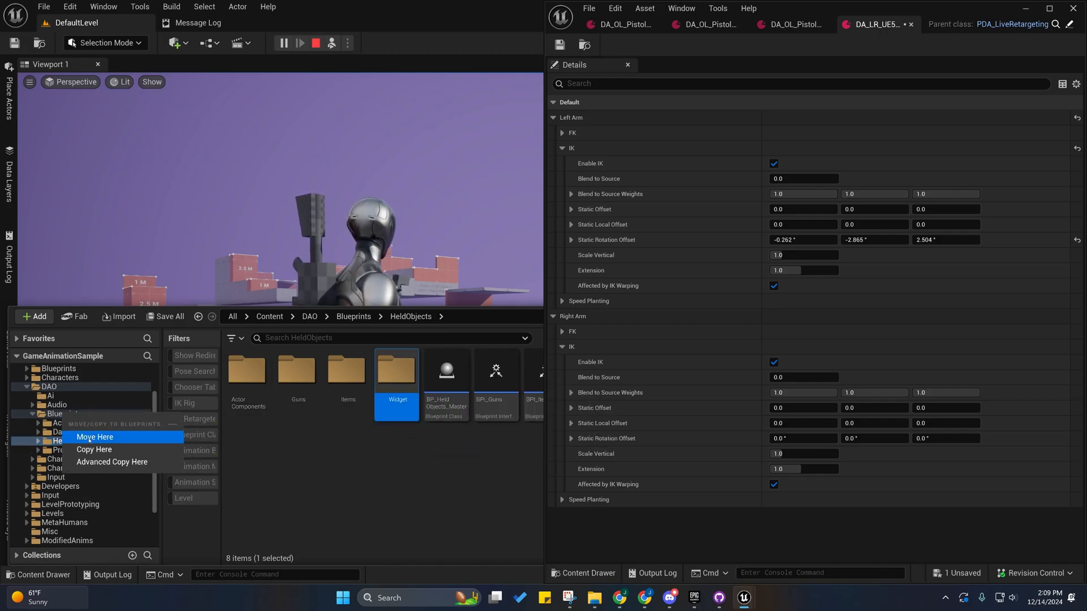
- Move the Widget folder into Blueprints and confirm the rename warning
{"action": "left_click", "coordinate": [94, 439]}
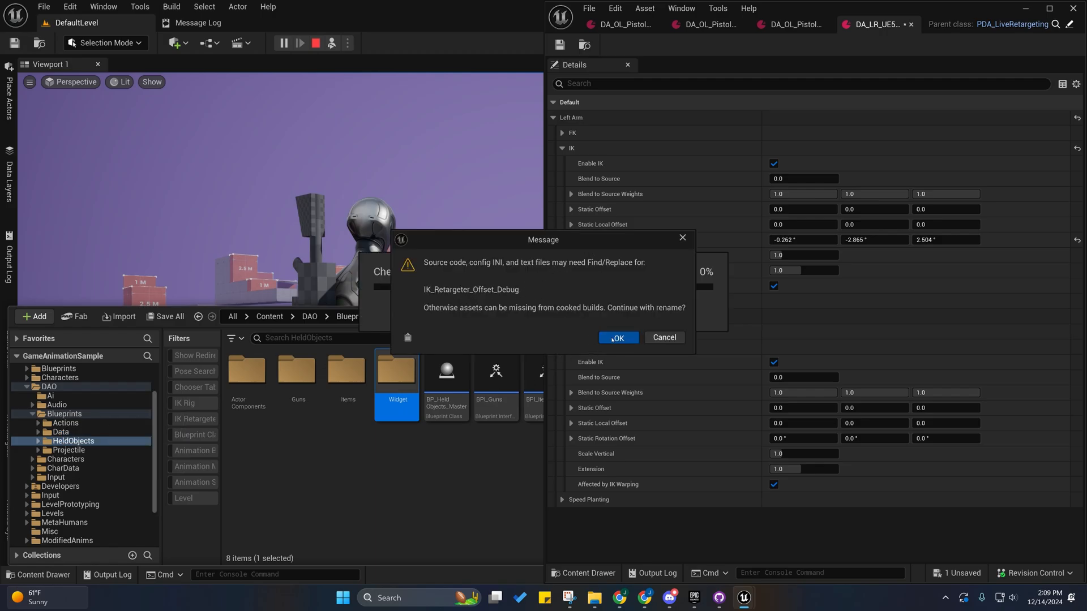
{"action": "left_click", "coordinate": [616, 338]}
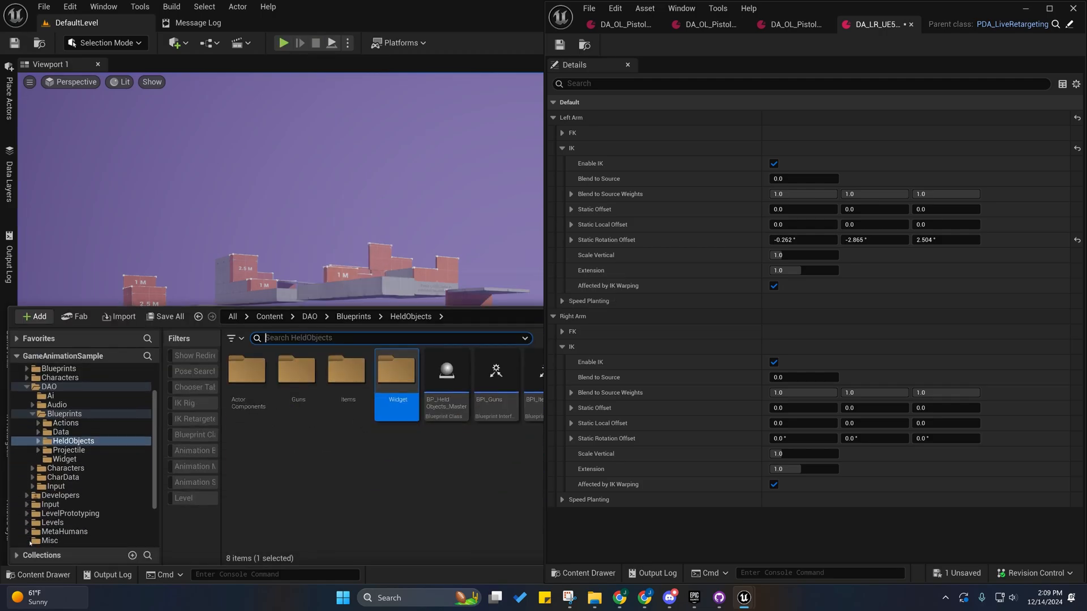
{"action": "mouse_move", "coordinate": [65, 415]}
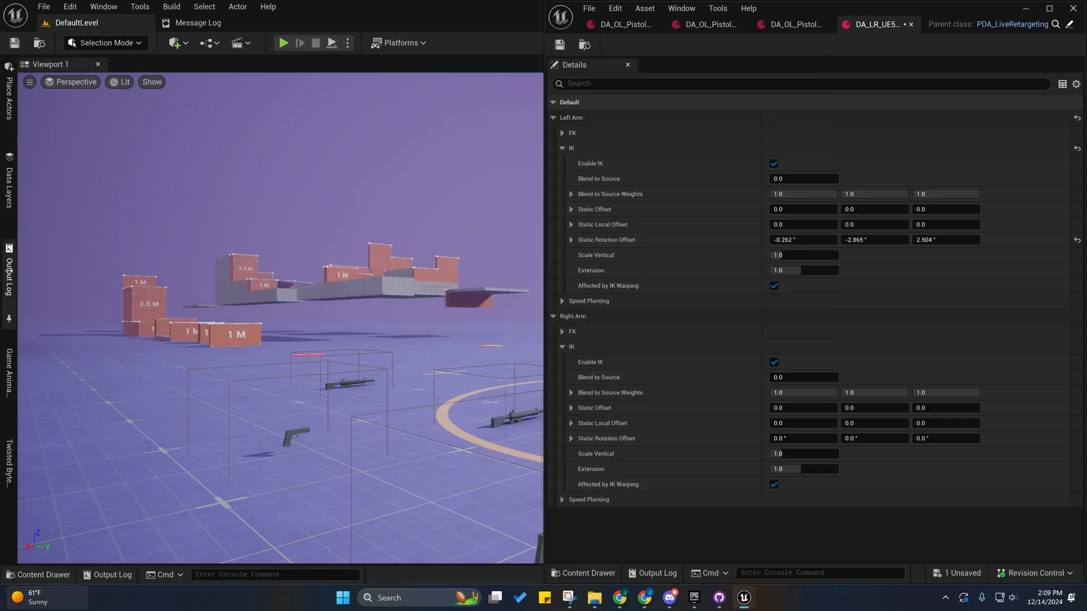
- Run IK_Retargeter_Offset_Debug as an editor utility widget from the Blueprints Widget folder
{"action": "left_click", "coordinate": [39, 575]}
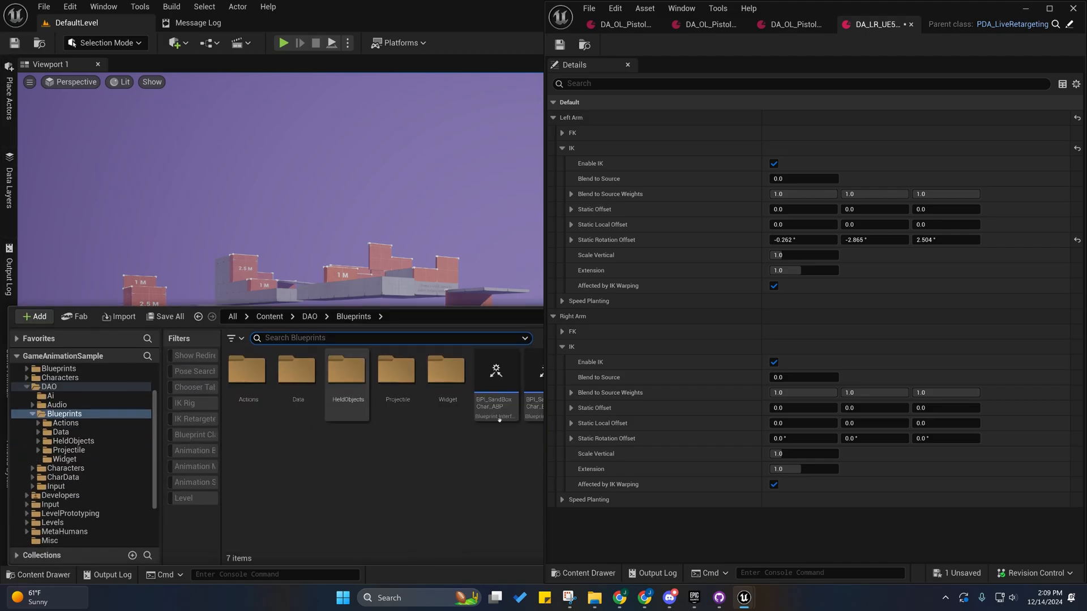
{"action": "double_click", "coordinate": [447, 369]}
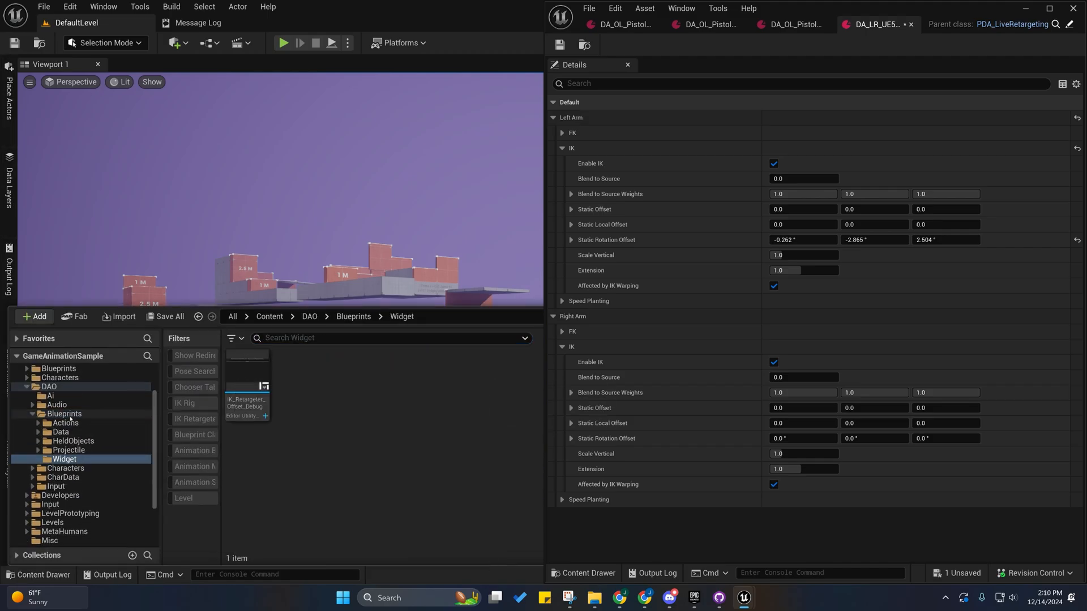
{"action": "right_click", "coordinate": [246, 398]}
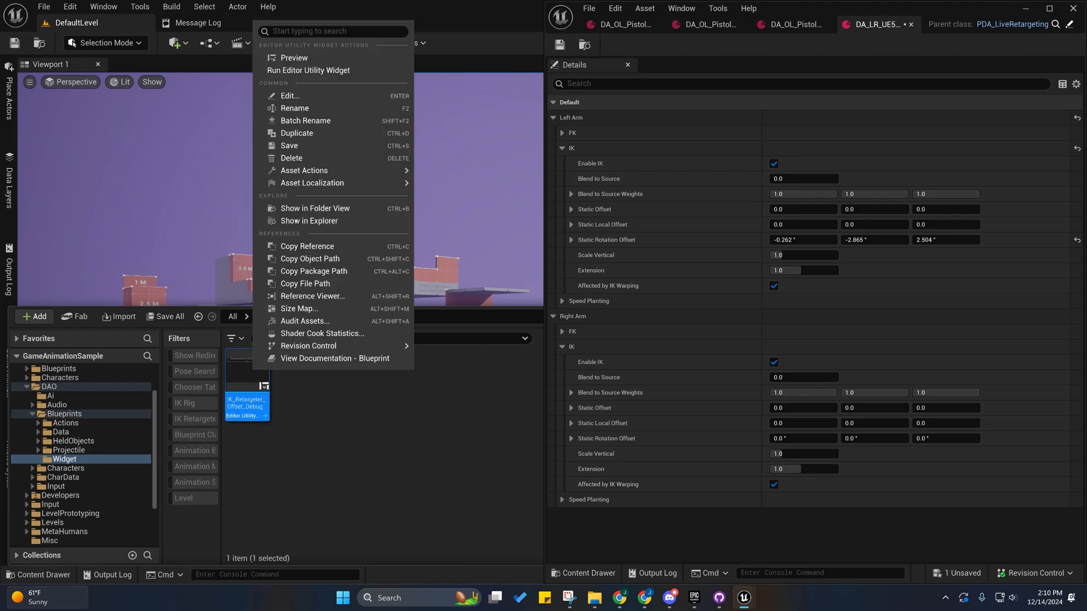
{"action": "left_click", "coordinate": [308, 70]}
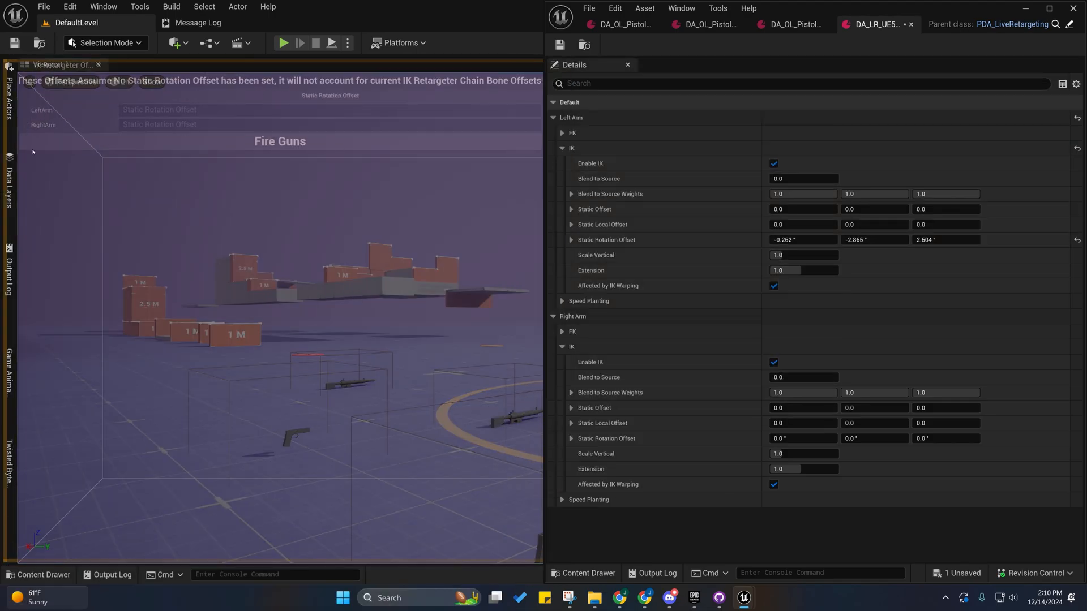
{"action": "mouse_move", "coordinate": [49, 205]}
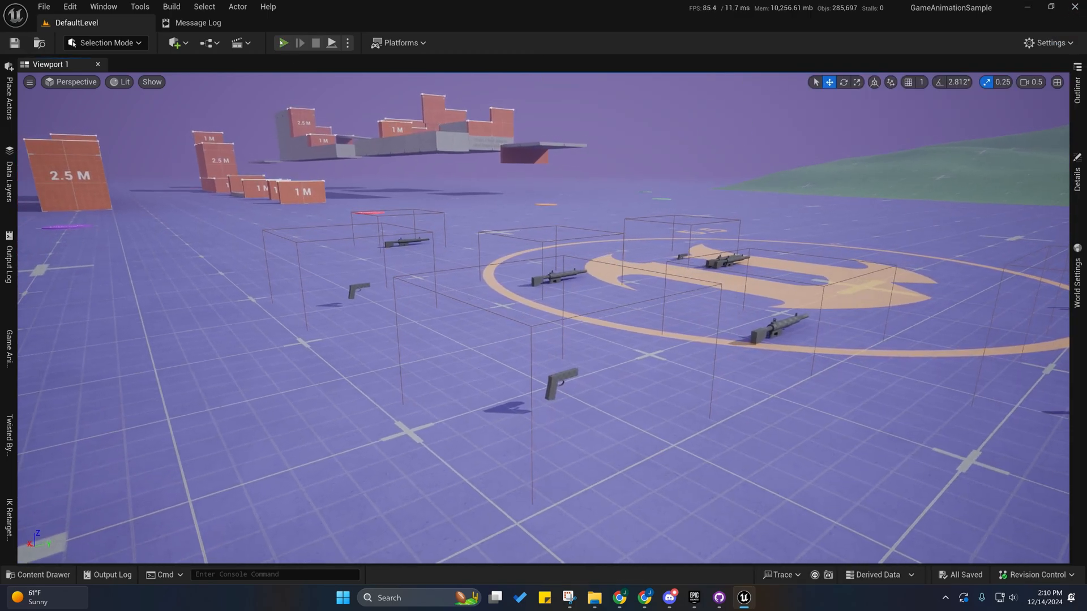
- Play-test picking up and aiming guns, then bring up the character override list
{"action": "left_click", "coordinate": [283, 43]}
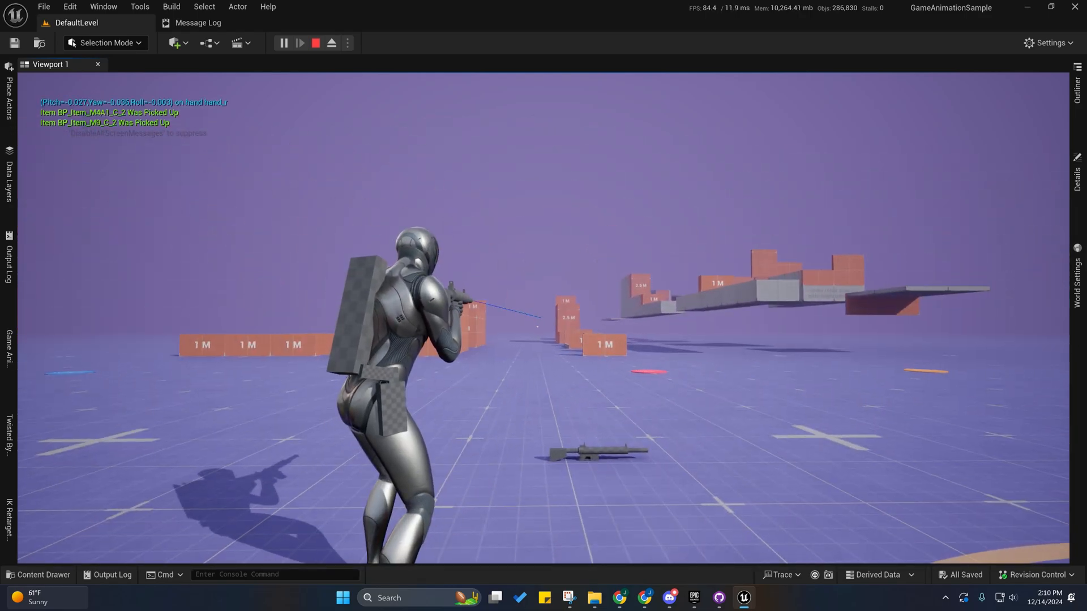
{"action": "left_click", "coordinate": [316, 41]}
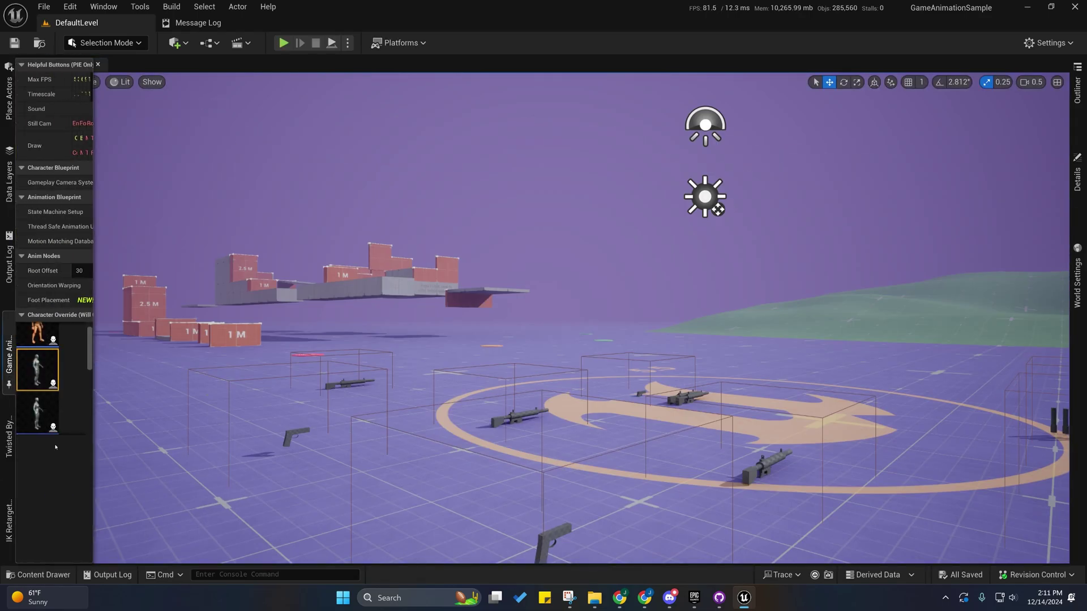
- Select the green trench-coat character from the override list and play as him
{"action": "scroll", "scroll_direction": "down", "scroll_amount": 3}
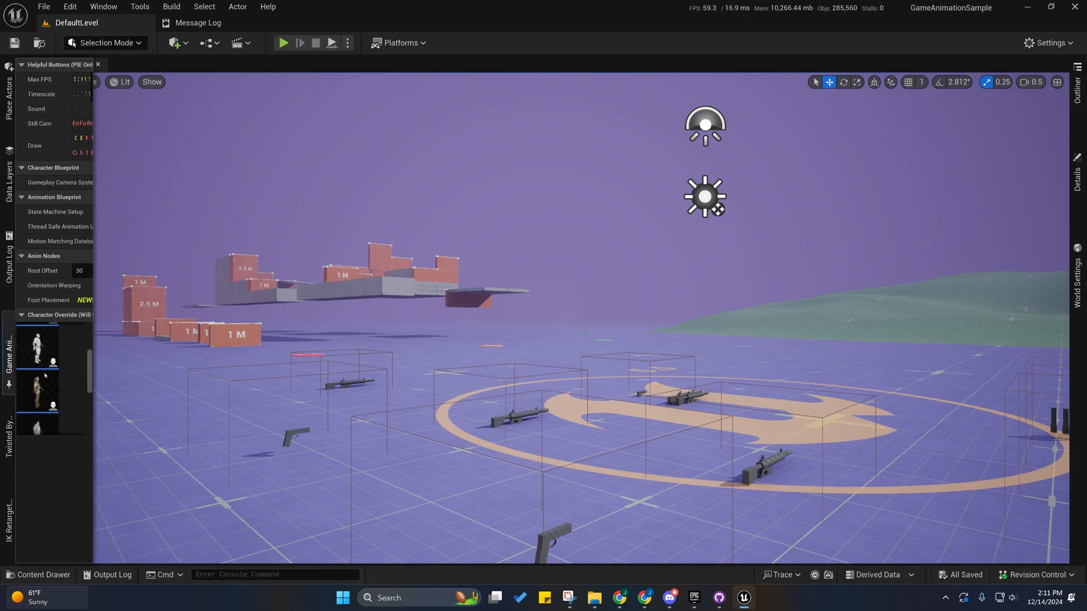
{"action": "left_click", "coordinate": [37, 400]}
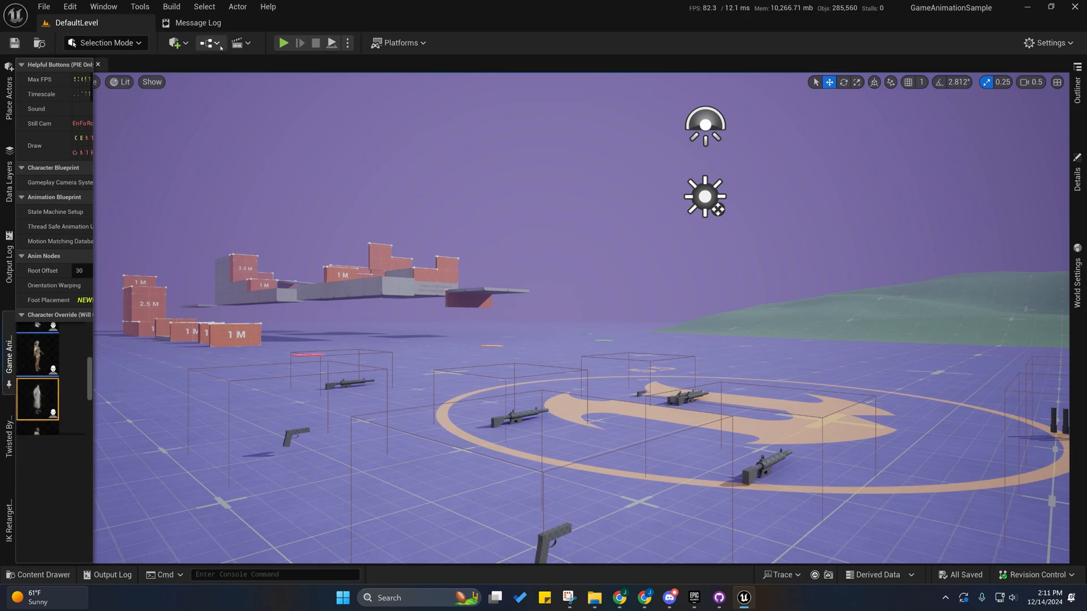
{"action": "left_click", "coordinate": [283, 41]}
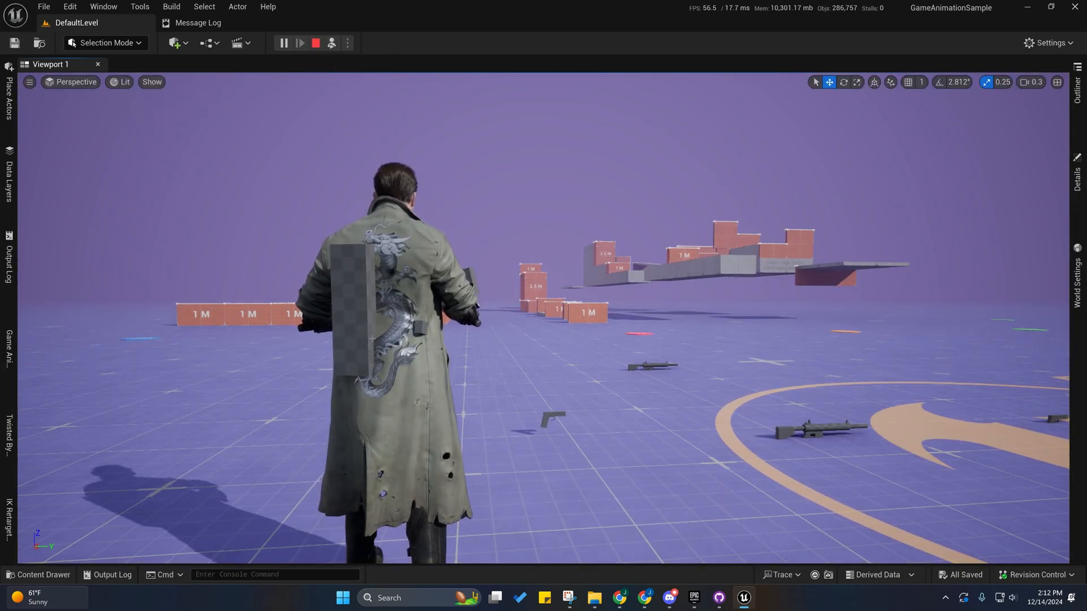
{"action": "mouse_move", "coordinate": [315, 43]}
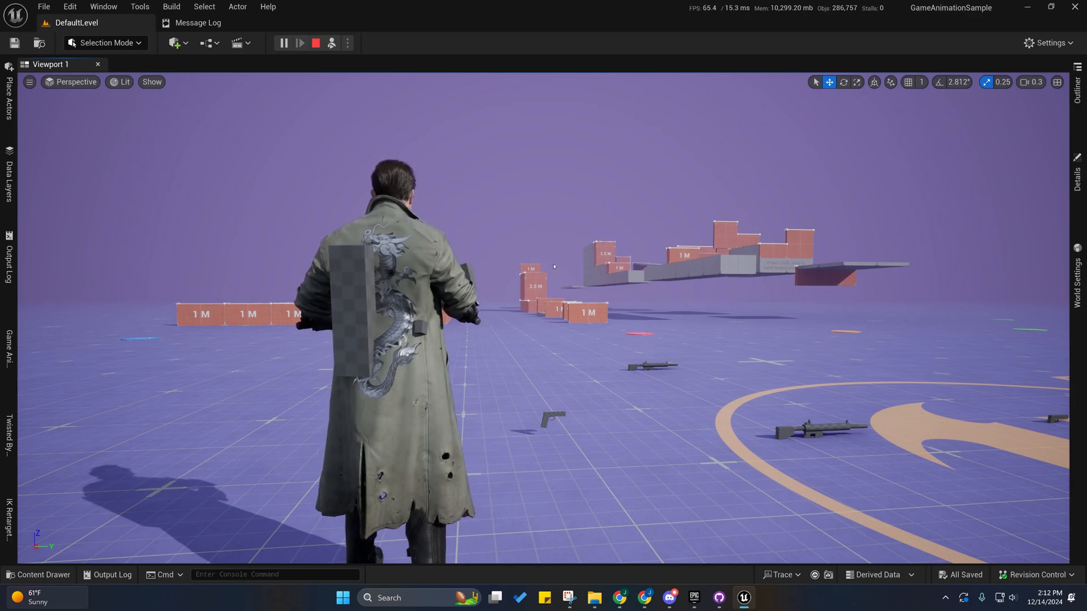
- End the coat character test, play-test the orange-and-white hoodie character, then stop play
{"action": "left_click", "coordinate": [283, 42]}
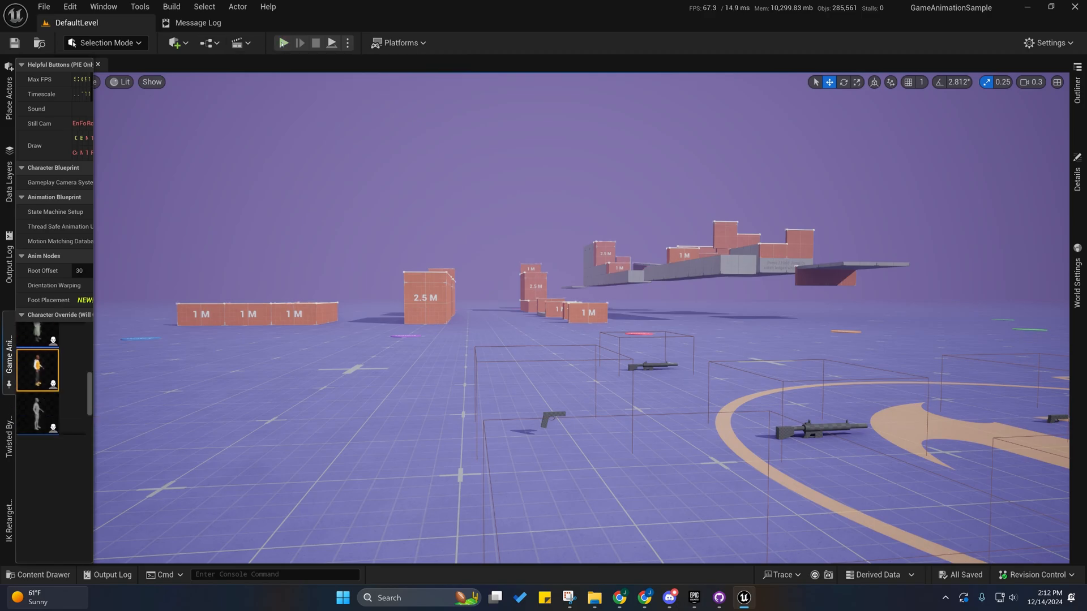
{"action": "left_click", "coordinate": [283, 43]}
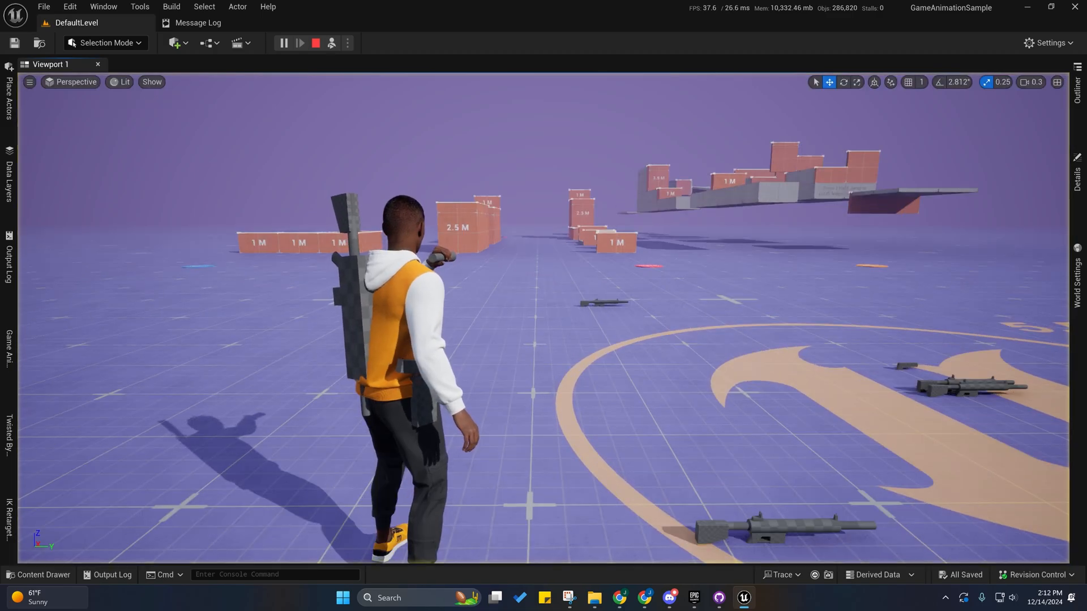
{"action": "left_click", "coordinate": [283, 42]}
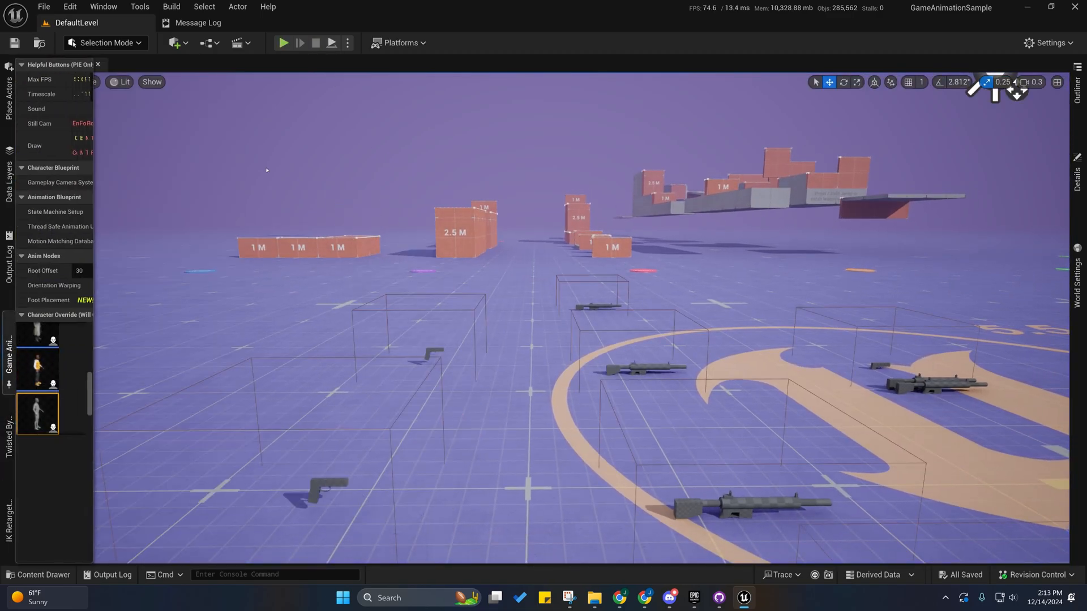
- Play as the grey mannequin and swap it to the feminine body type with the number key
{"action": "left_click", "coordinate": [283, 43]}
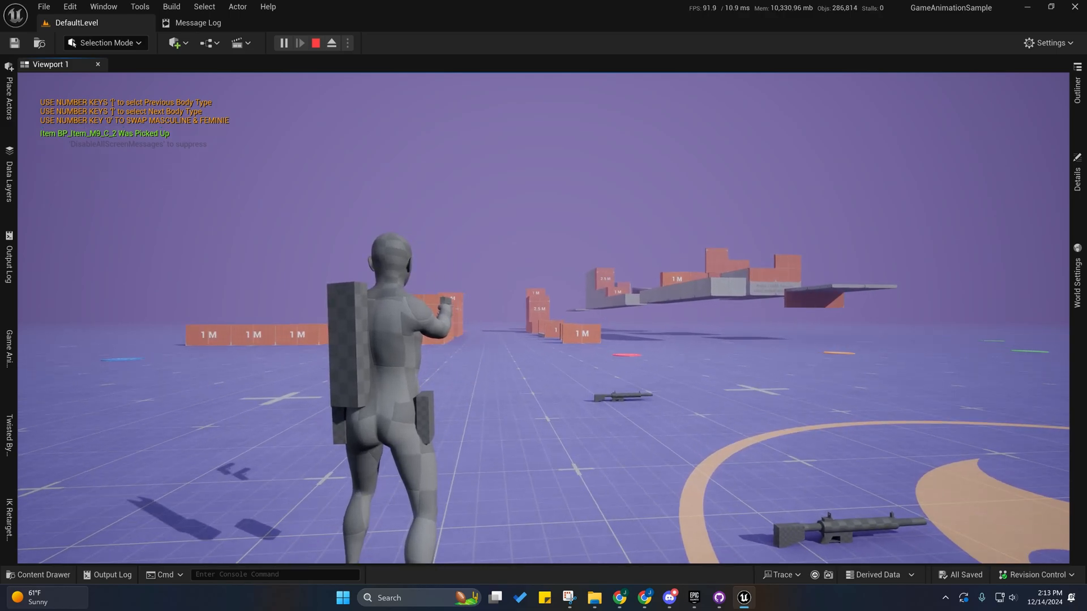
{"action": "key", "text": "0"}
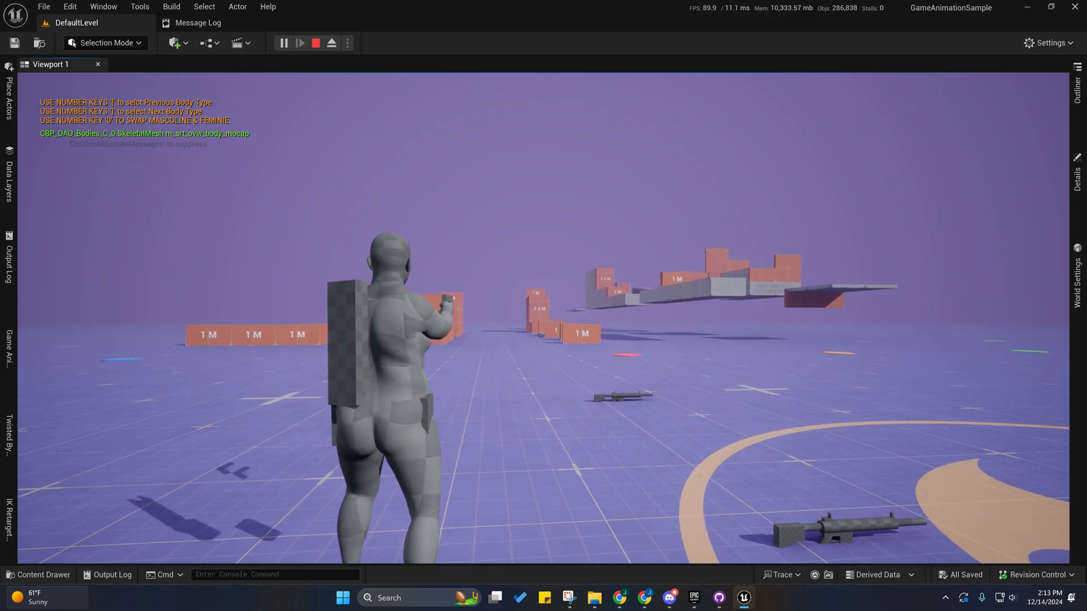